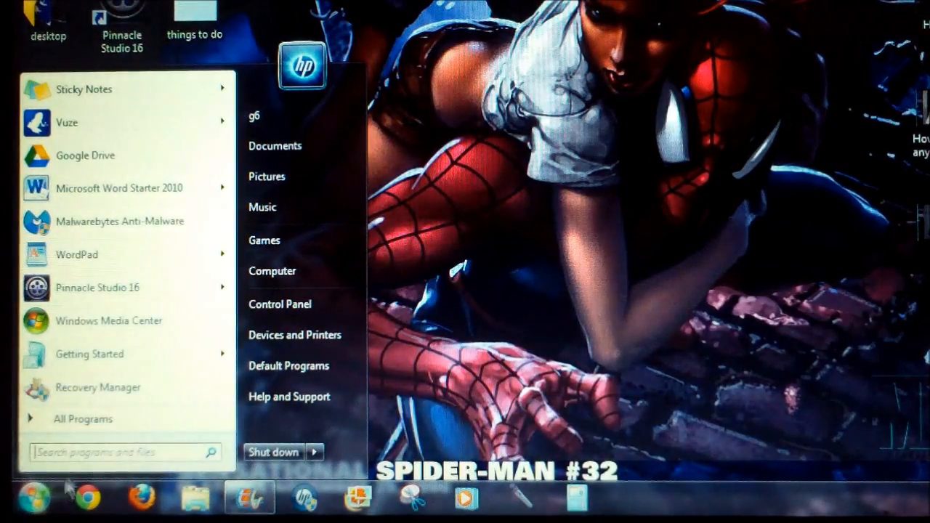
mouse_move(82, 419)
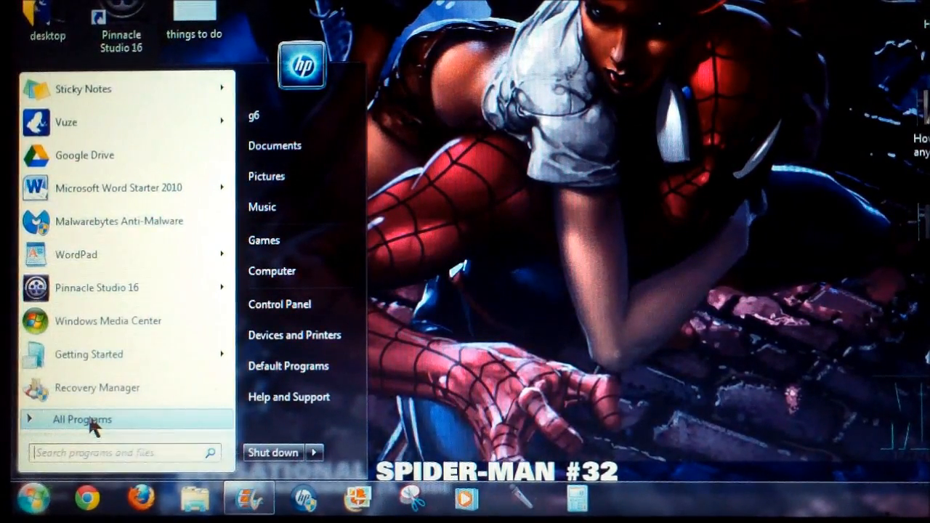
Step: Expand Accessories and then its System Tools folder in the All Programs list
left_click(82, 419)
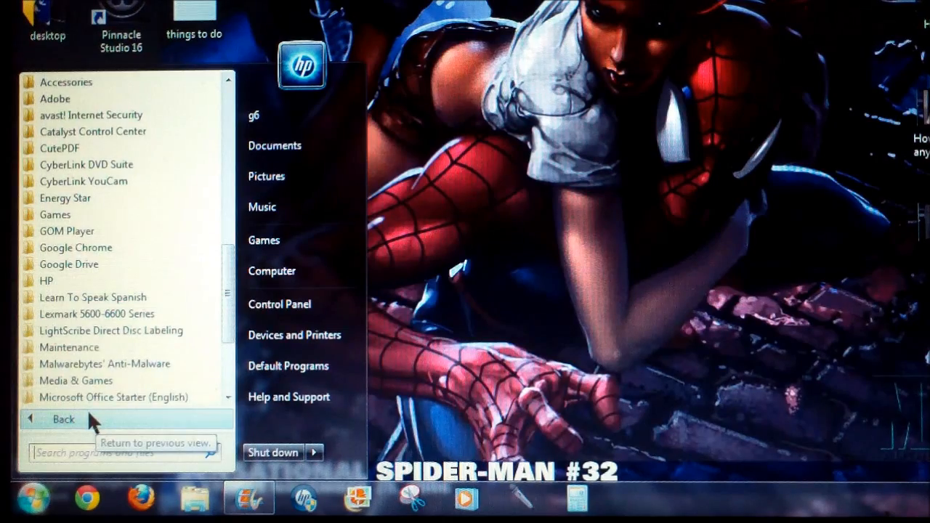
left_click(64, 418)
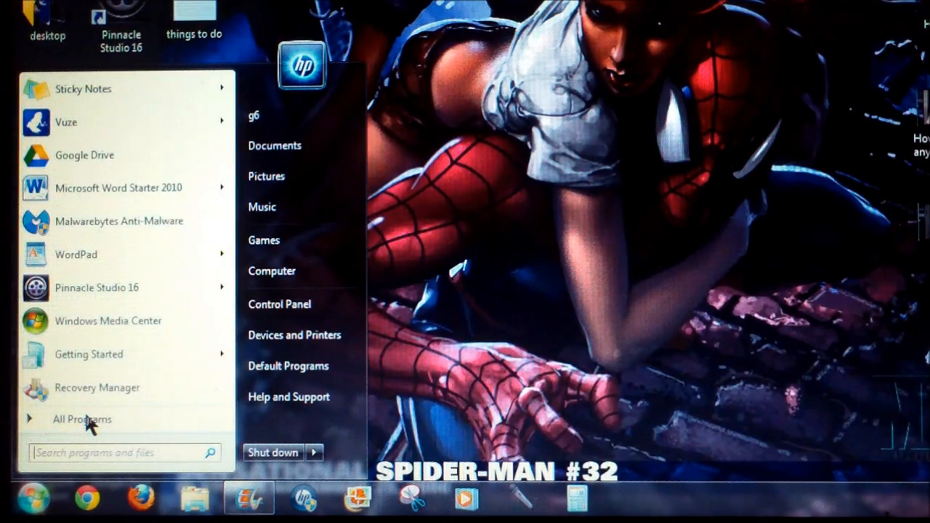
left_click(81, 419)
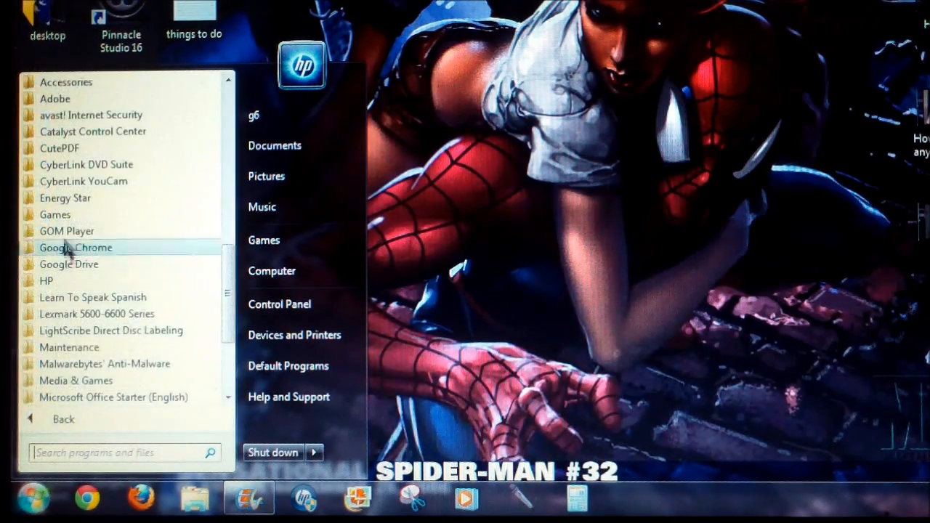
scroll("down", 3)
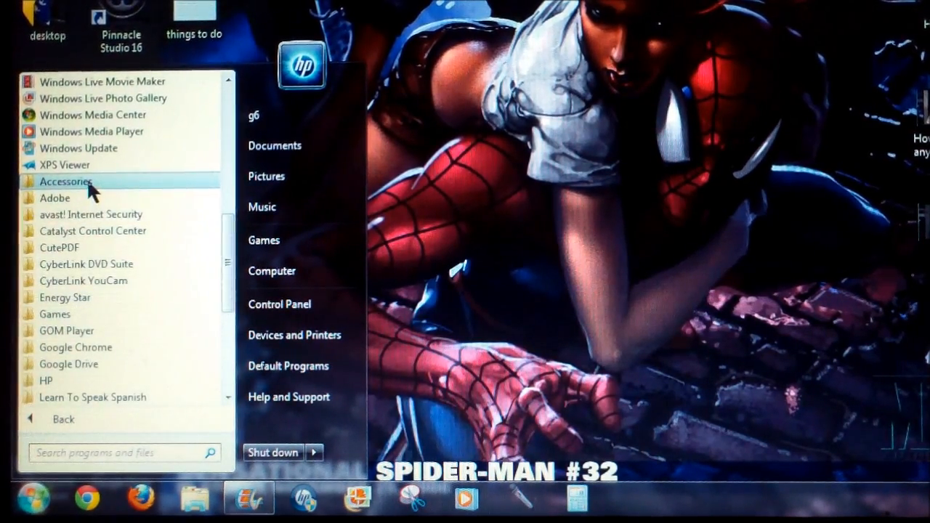
left_click(67, 181)
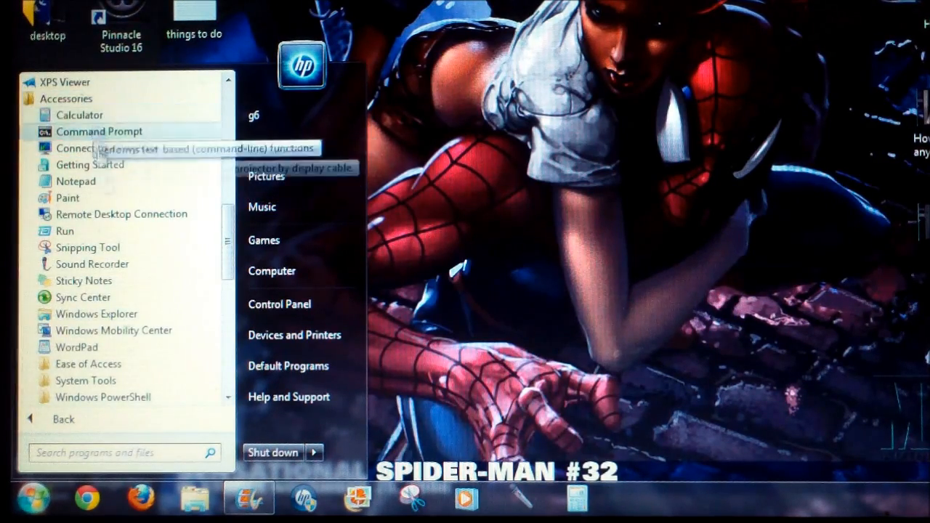
mouse_move(86, 381)
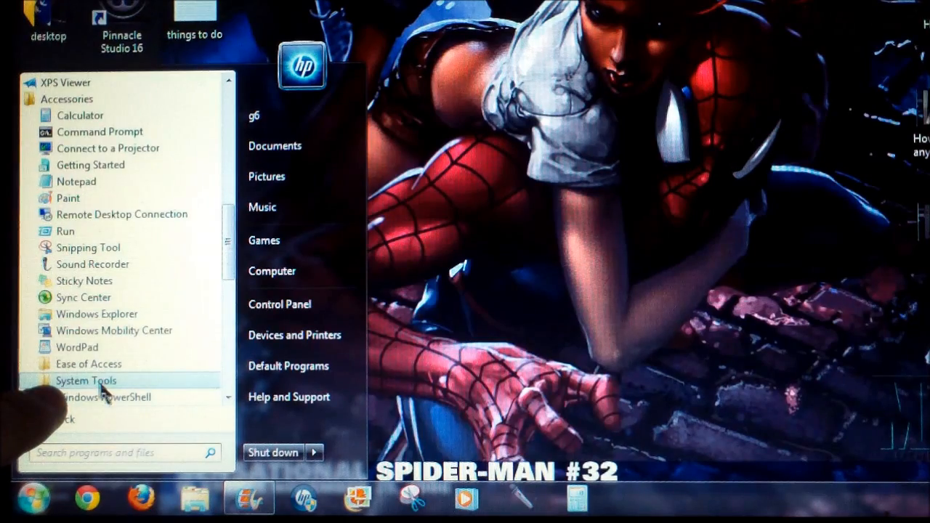
left_click(86, 381)
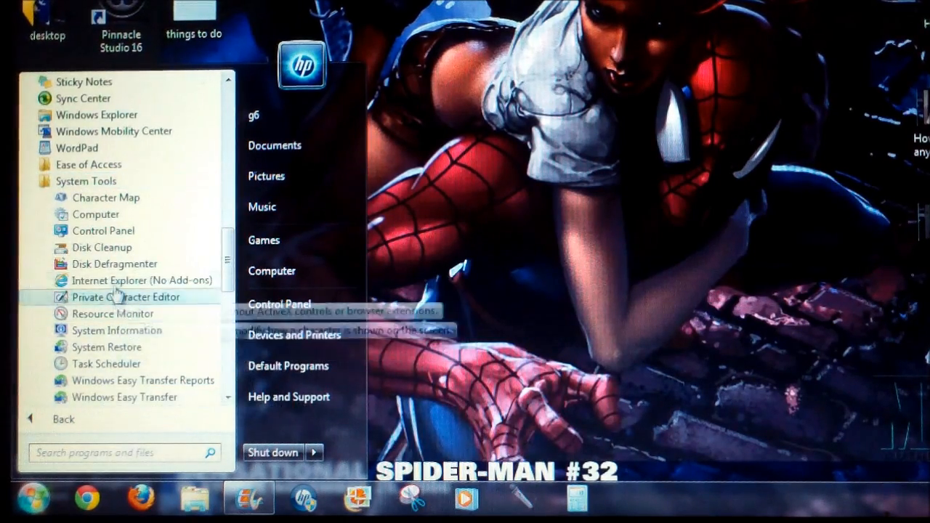
mouse_move(140, 281)
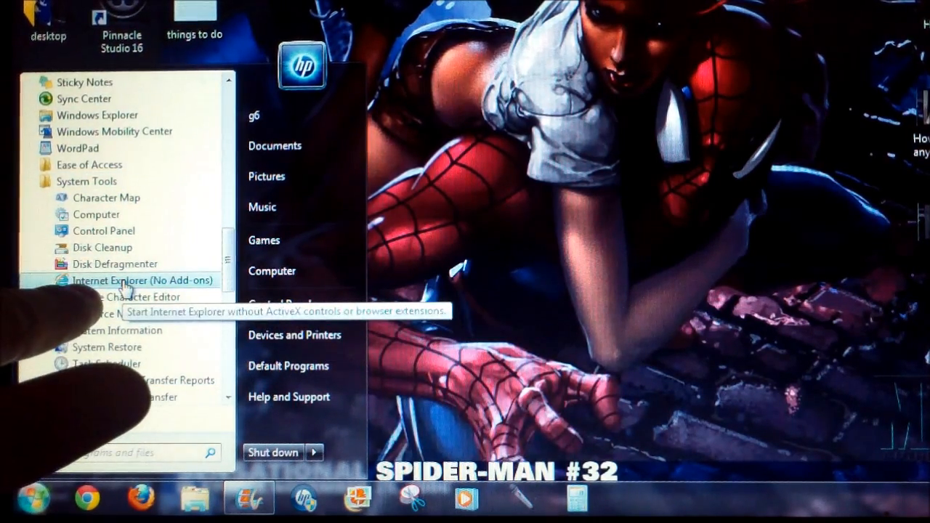
Step: Launch Internet Explorer (No Add-ons) from System Tools
right_click(142, 281)
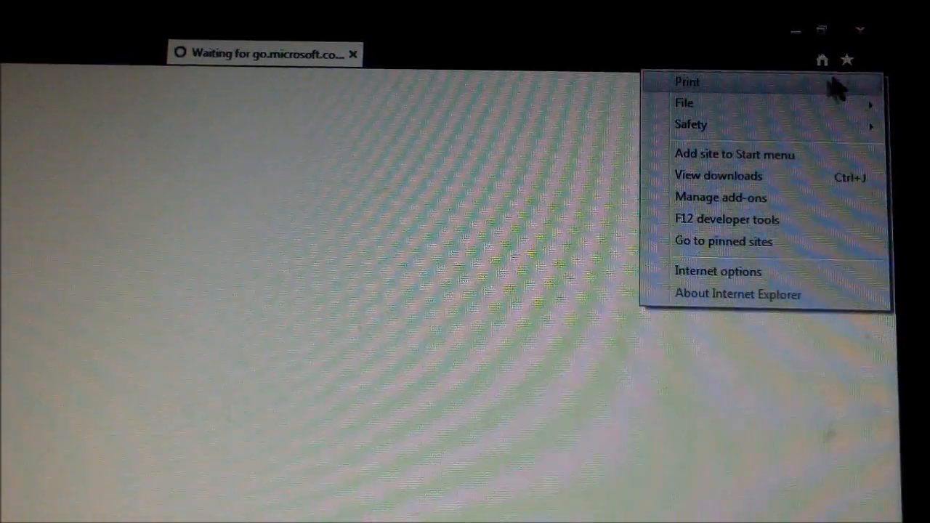
Step: Bring up Internet Options from the Tools menu on its Advanced settings
left_click(718, 272)
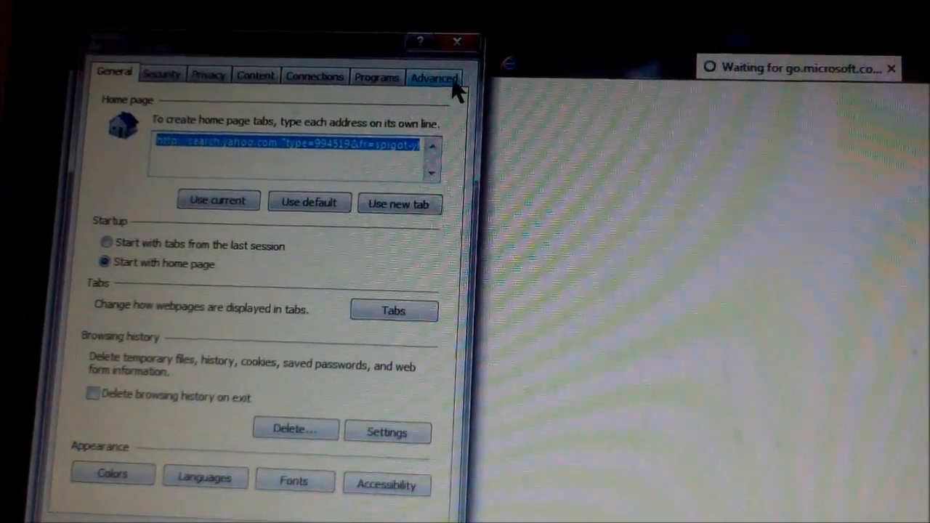
left_click(435, 78)
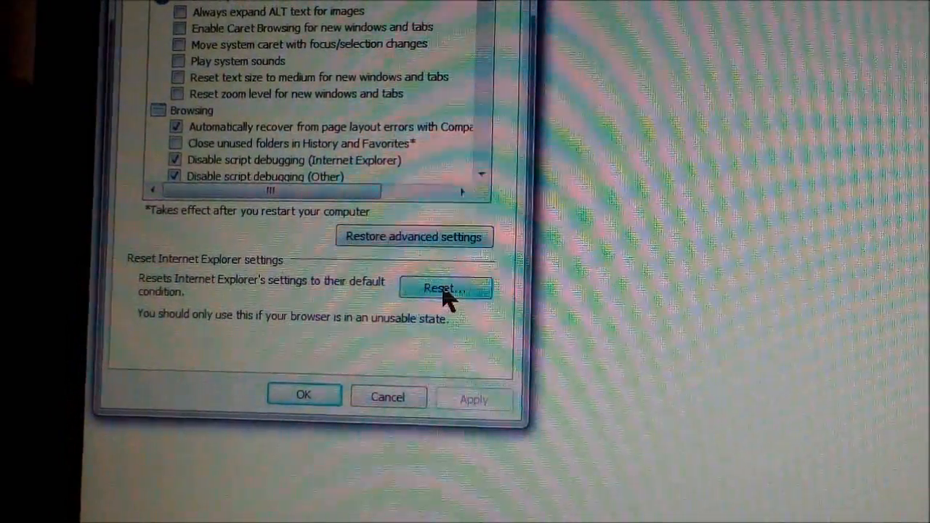
Step: Reset Internet Explorer to defaults with Delete personal settings ticked, confirming the reset
left_click(445, 288)
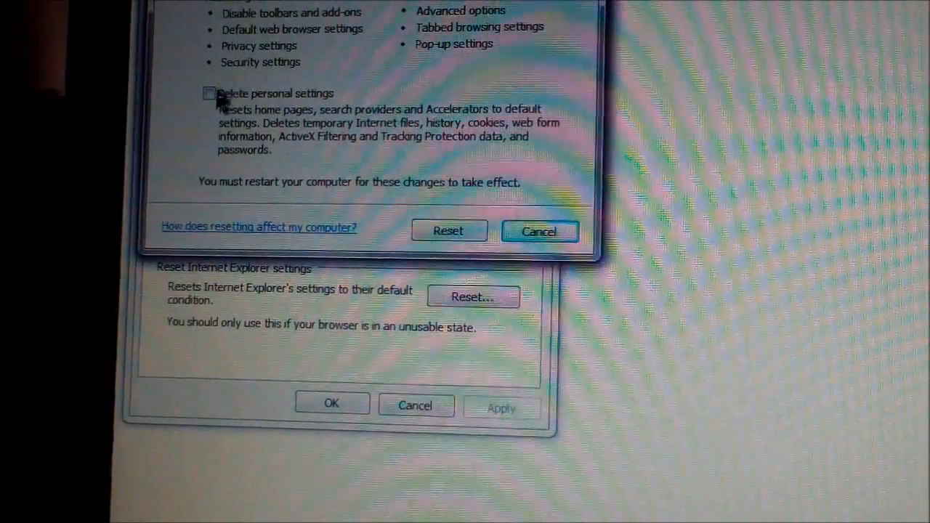
left_click(209, 99)
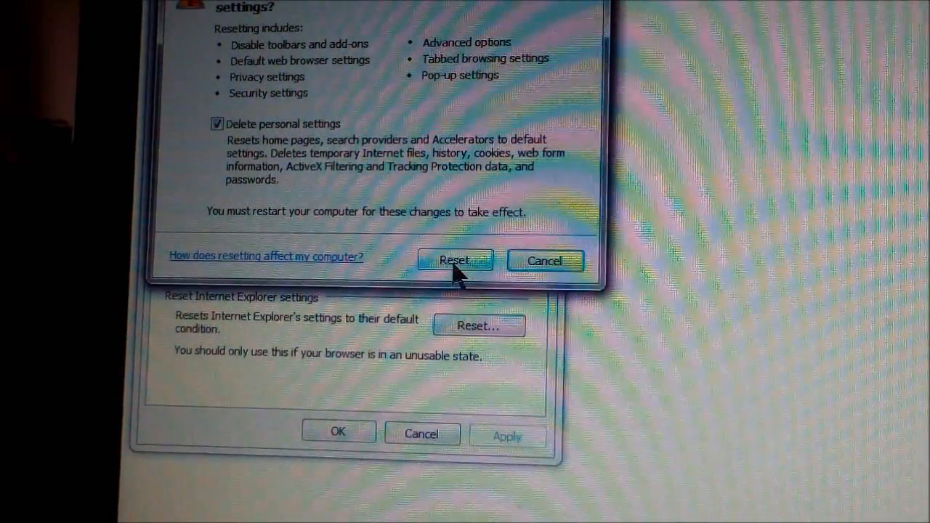
left_click(455, 260)
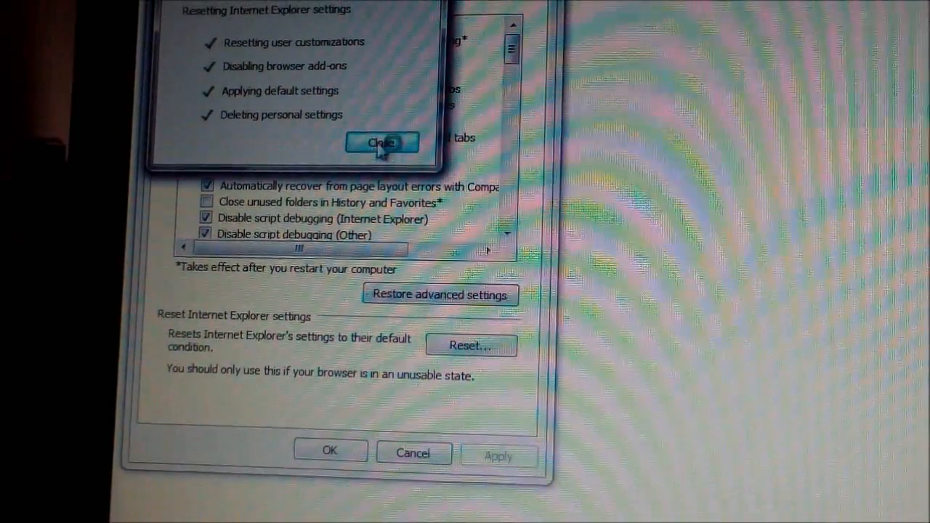
Step: Close the finished Resetting Internet Explorer Settings report
left_click(383, 143)
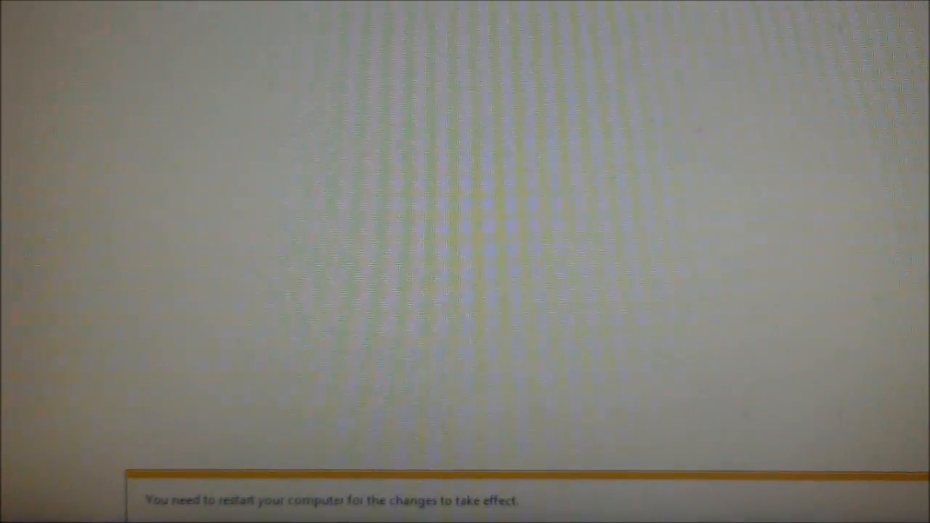
Step: Show the Start menu's shutdown options so Restart can be chosen
left_click(66, 480)
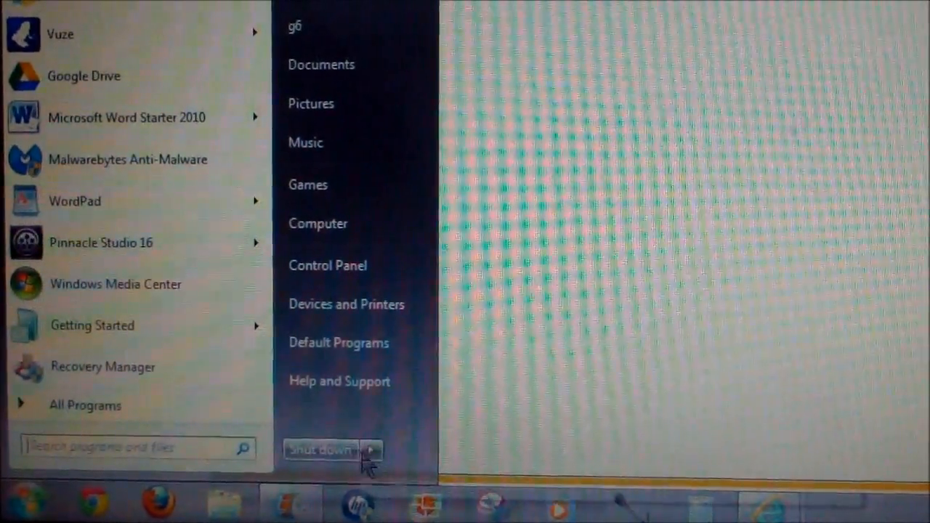
left_click(372, 450)
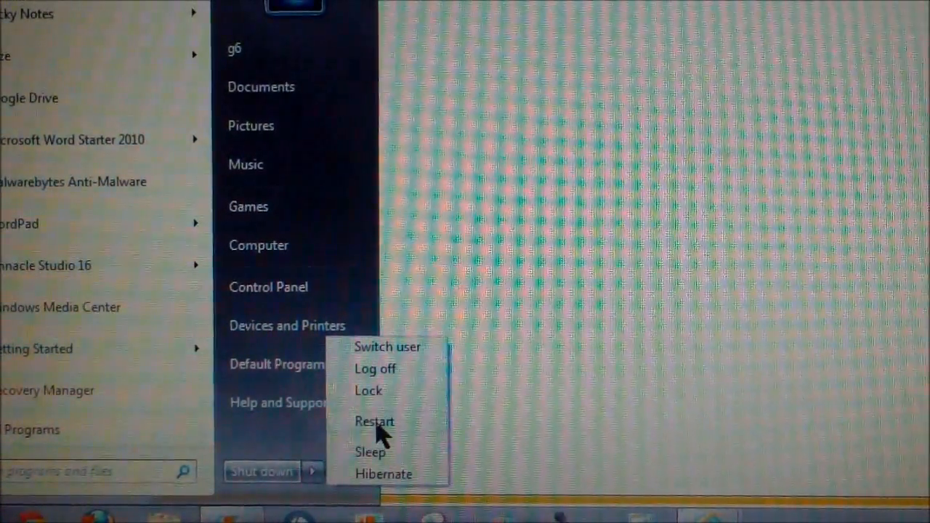